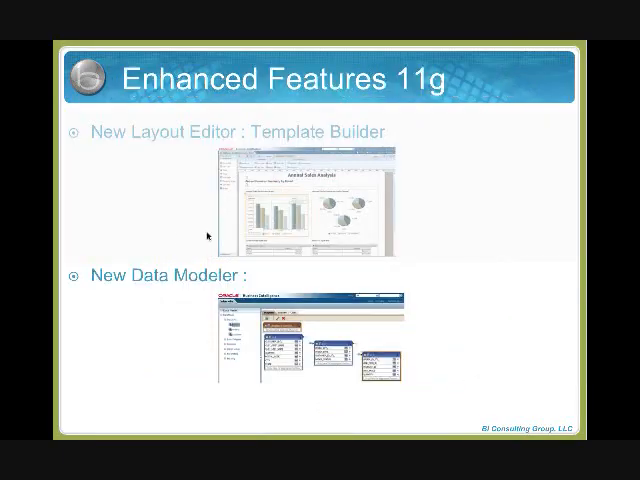
mouse_move(100, 310)
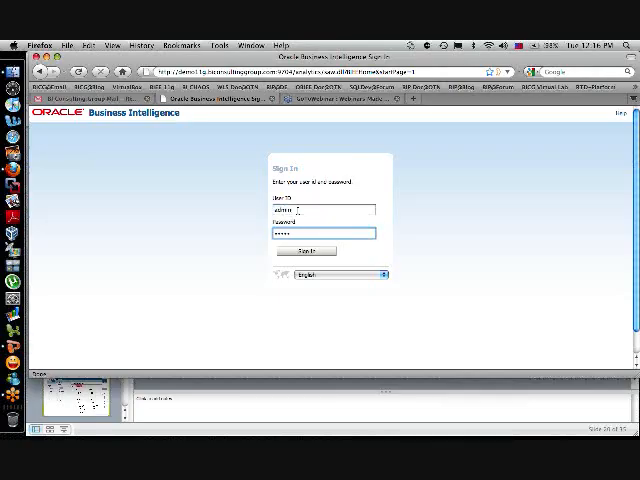
- Sign in and open the Catalog to view the saved reports
left_click(306, 251)
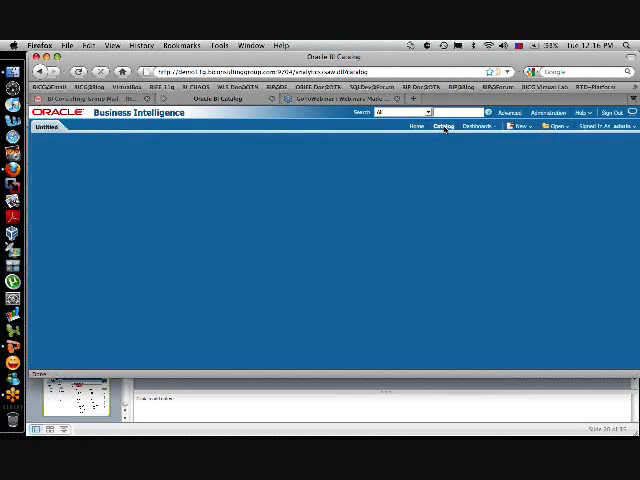
left_click(438, 126)
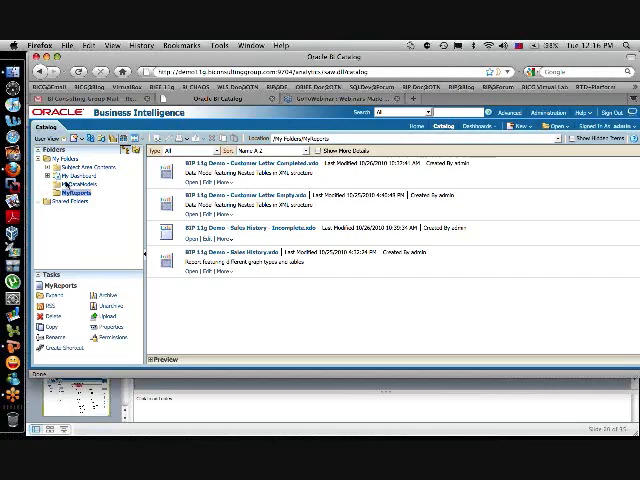
left_click(72, 183)
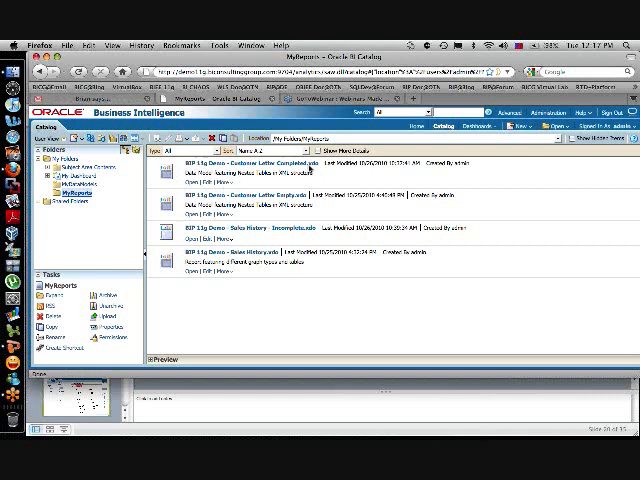
left_click(71, 193)
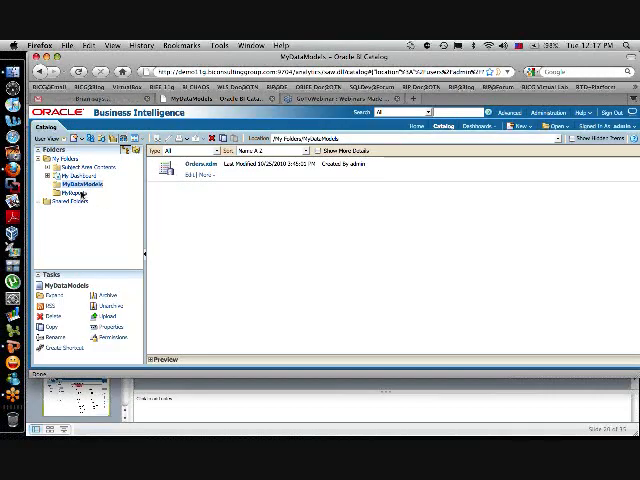
left_click(69, 188)
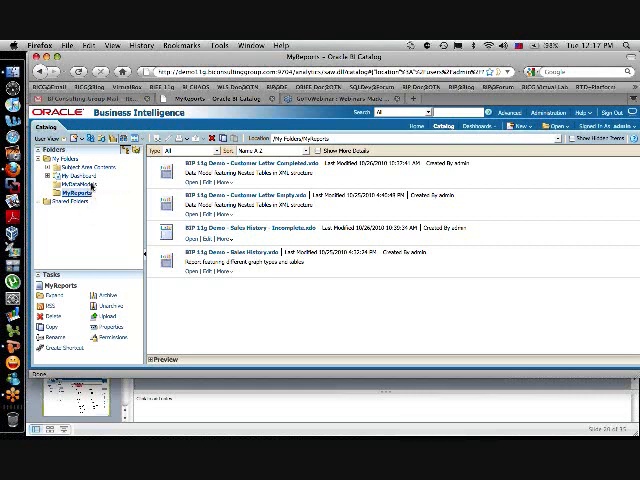
left_click(76, 187)
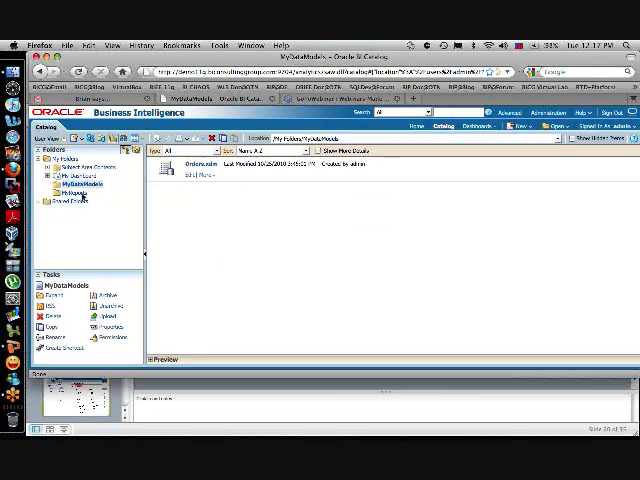
left_click(76, 192)
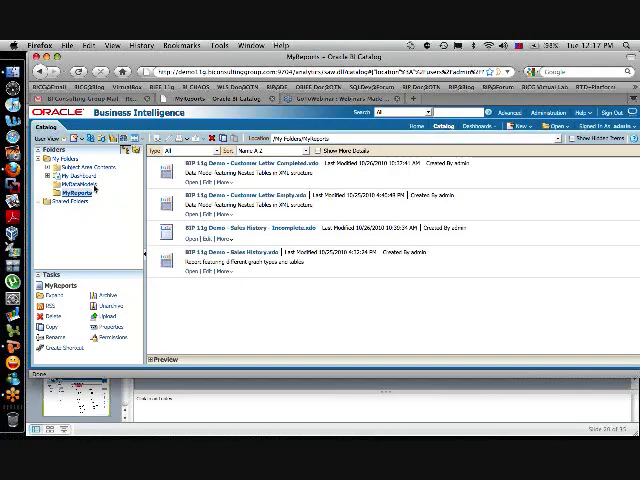
left_click(75, 187)
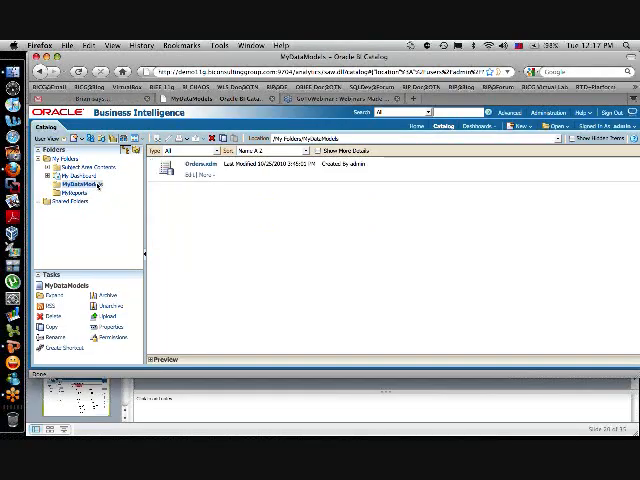
left_click(74, 191)
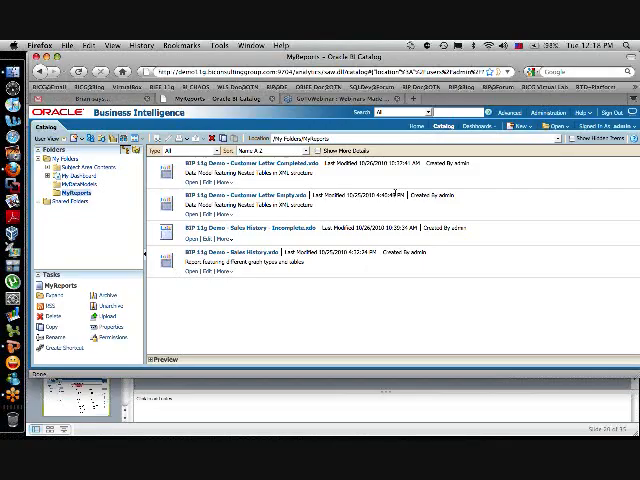
- Create a new report using the Orders.xdm data model from MyDataModels
left_click(521, 139)
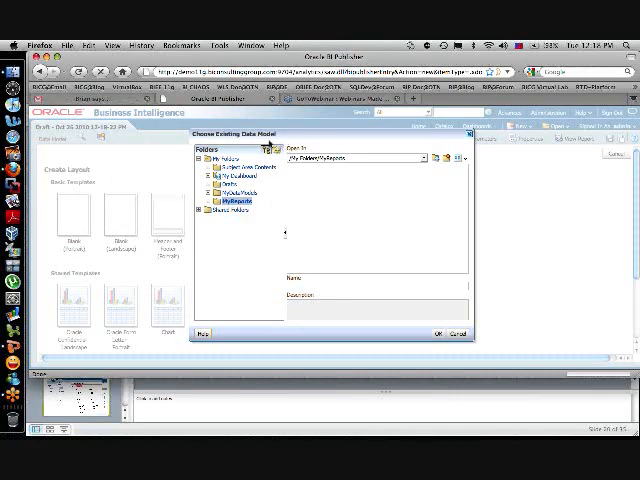
left_click(236, 200)
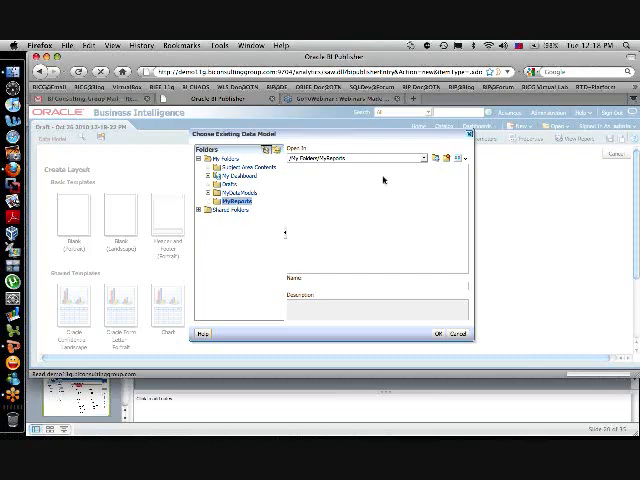
left_click(218, 199)
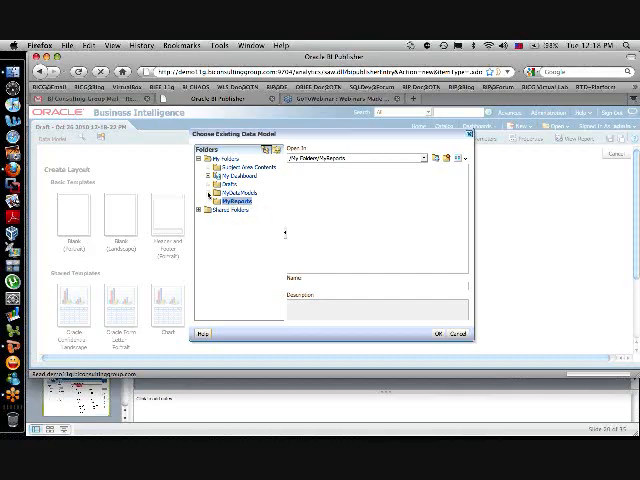
left_click(235, 192)
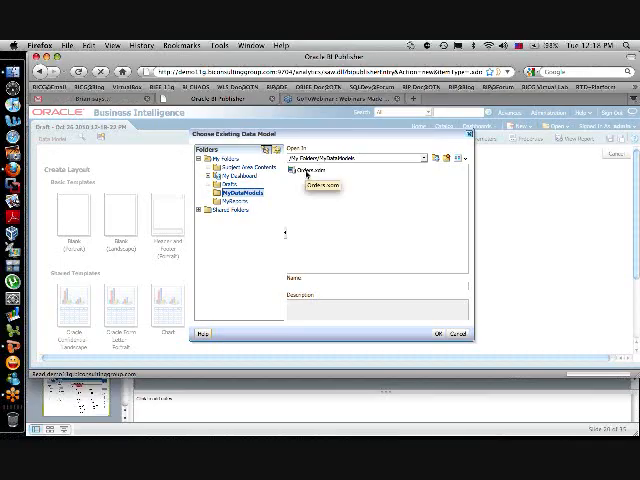
left_click(320, 179)
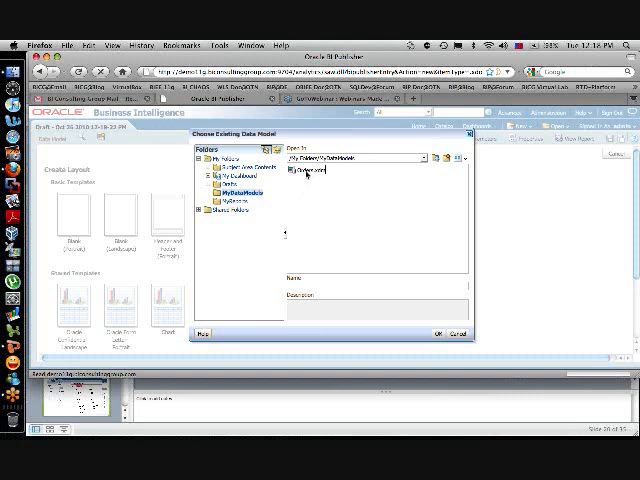
left_click(305, 178)
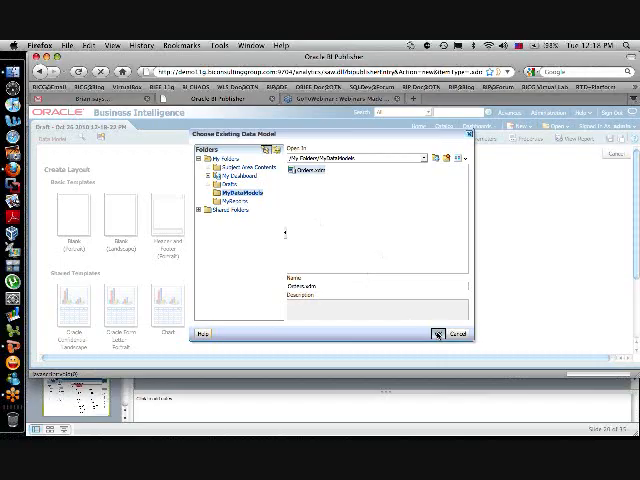
left_click(454, 333)
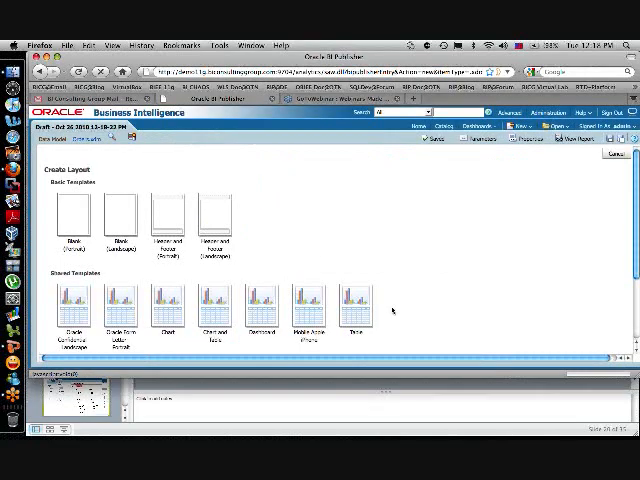
mouse_move(256, 212)
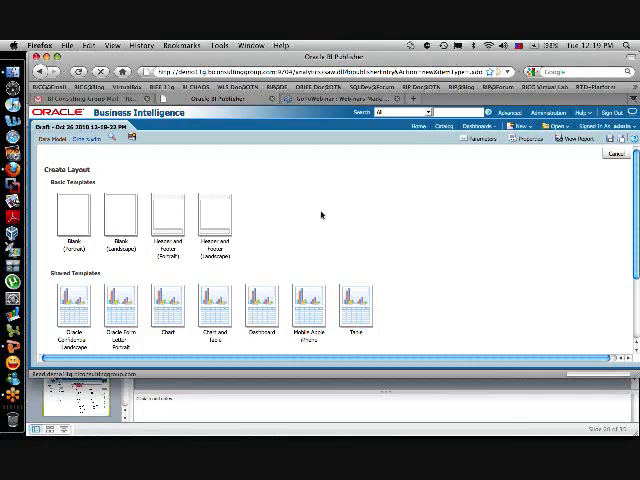
- Scroll down the Create Layout page to reach the Blank basic template
scroll("down", 3)
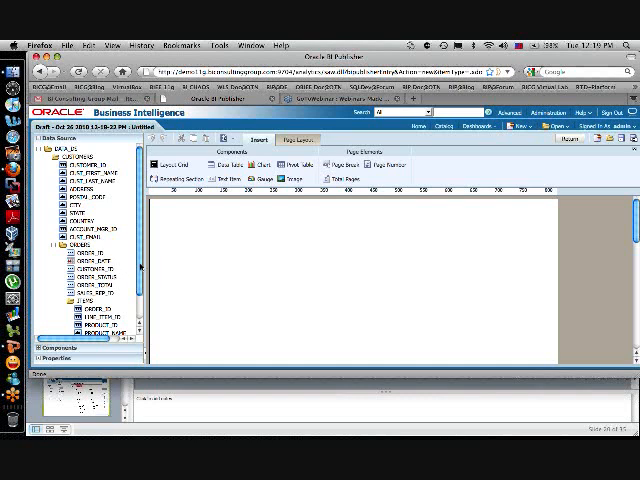
- Scroll down the empty layout page with the Orders fields still available
scroll("down", 3)
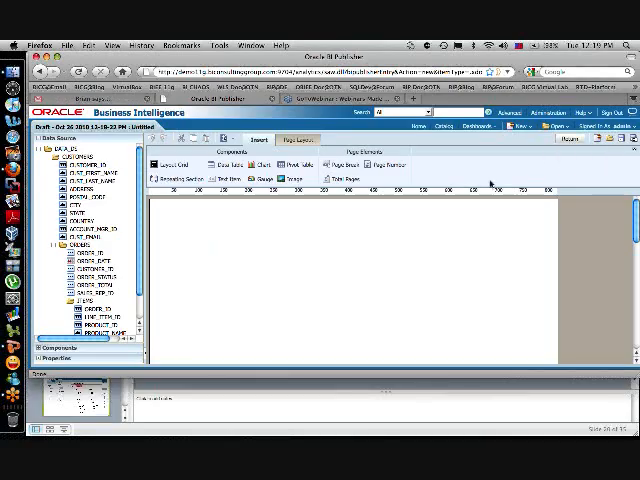
mouse_move(577, 149)
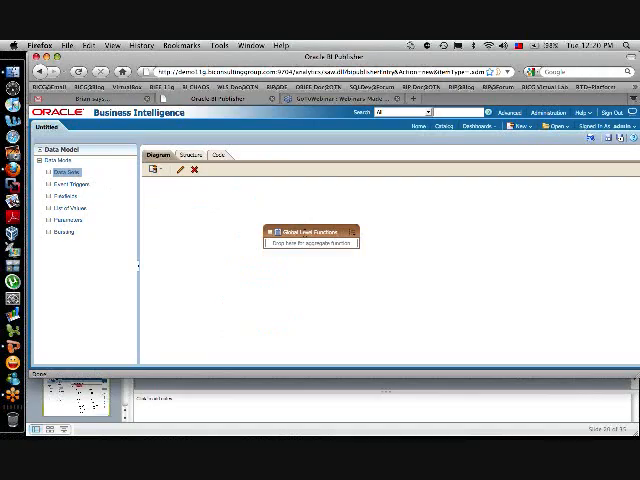
- Move the Global Level Functions box top-left and add an Oracle BI Analysis data set
left_click_drag(310, 232, 185, 197)
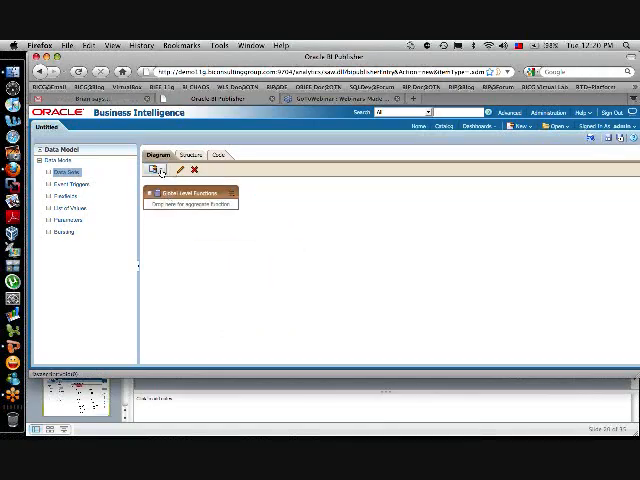
left_click(153, 170)
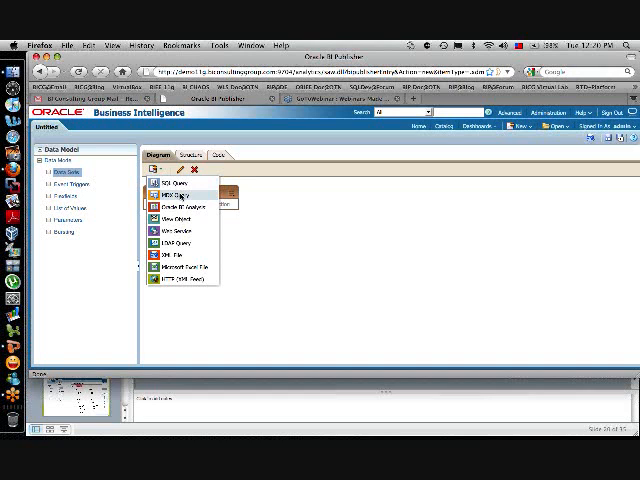
mouse_move(180, 206)
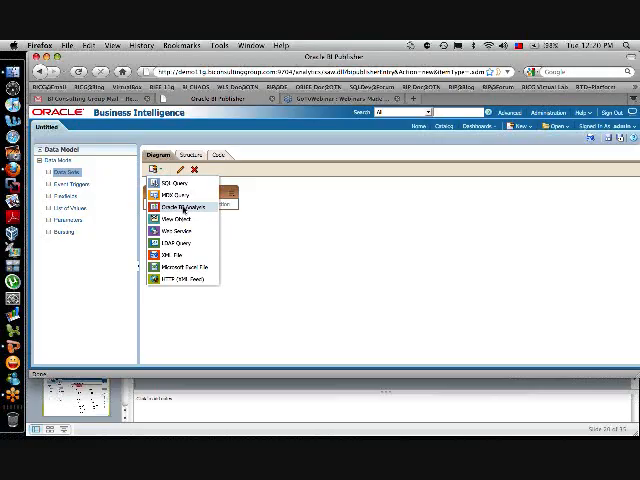
left_click(169, 204)
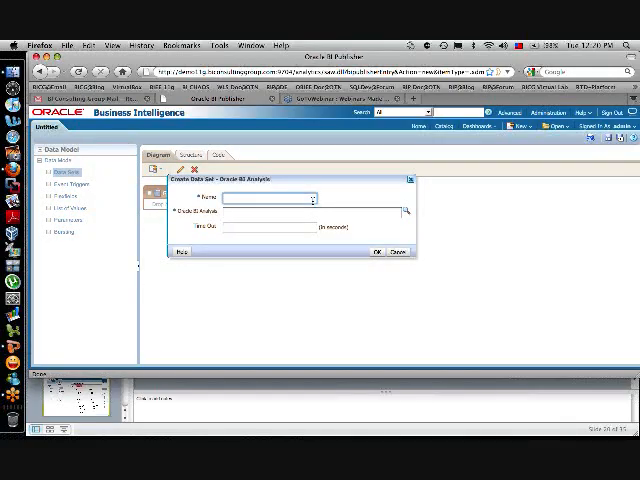
- Name the data set Example and base it on the Sales by Brand analysis
type("Foo")
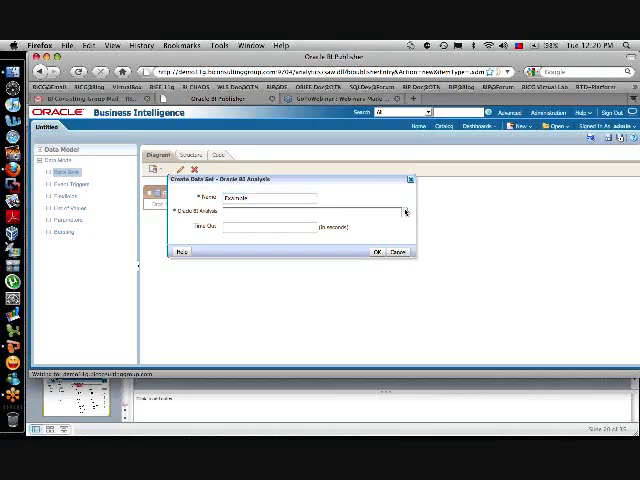
left_click(404, 211)
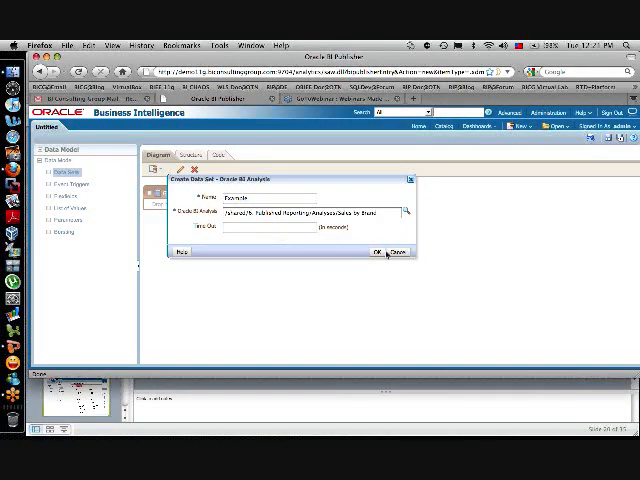
left_click(378, 251)
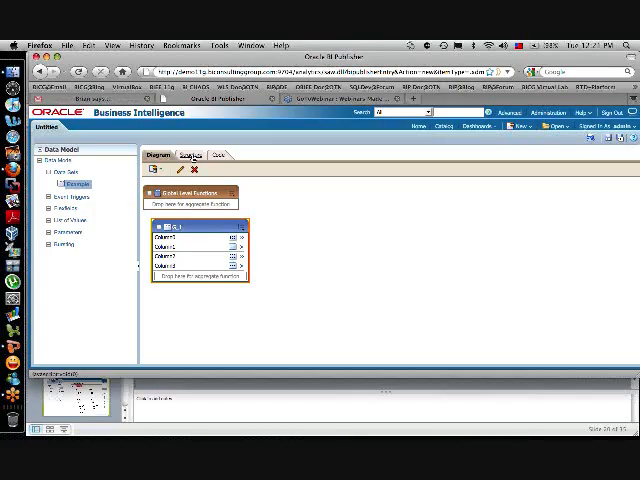
- Show the Structure view listing Year, Brand, Quantity and Revenue
left_click(176, 154)
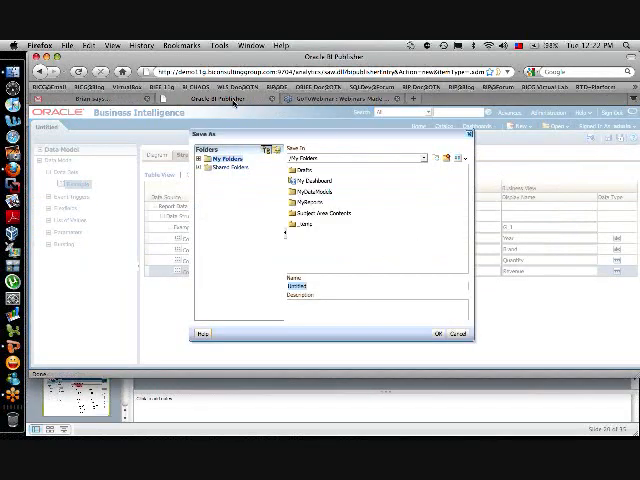
mouse_move(378, 352)
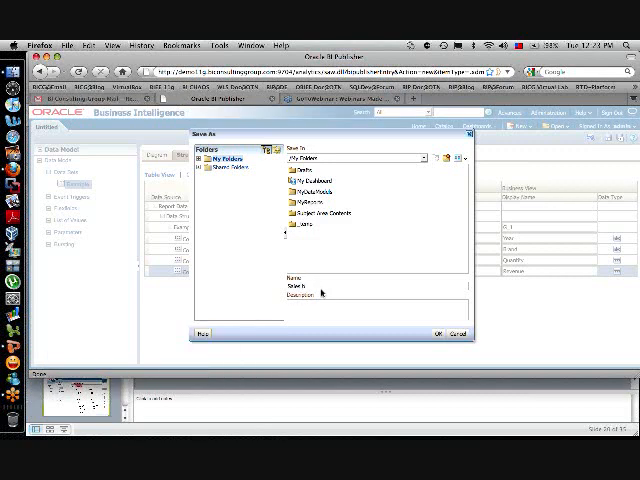
- Save the data model in My Folders as 'Sales by Brand'
type("Sales by Brand")
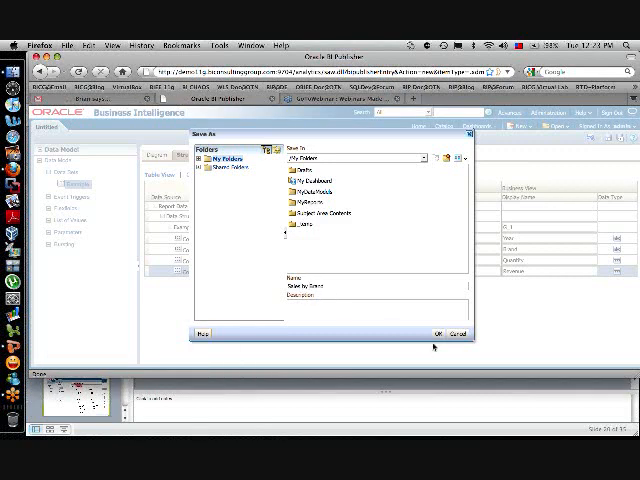
left_click(436, 332)
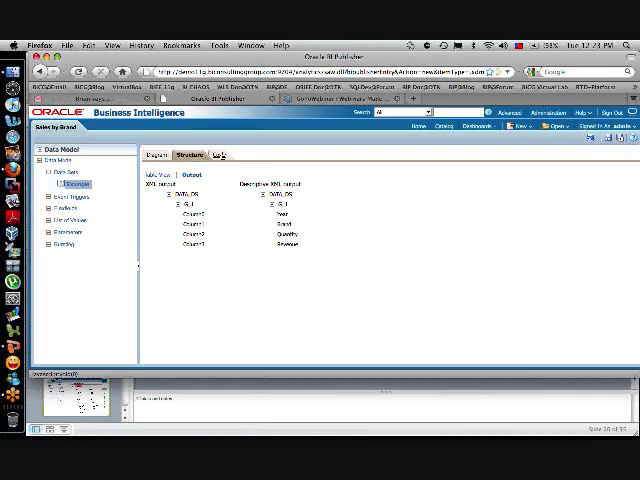
- Review the data model's XML on the Code tab, then go back to the Diagram
left_click(216, 155)
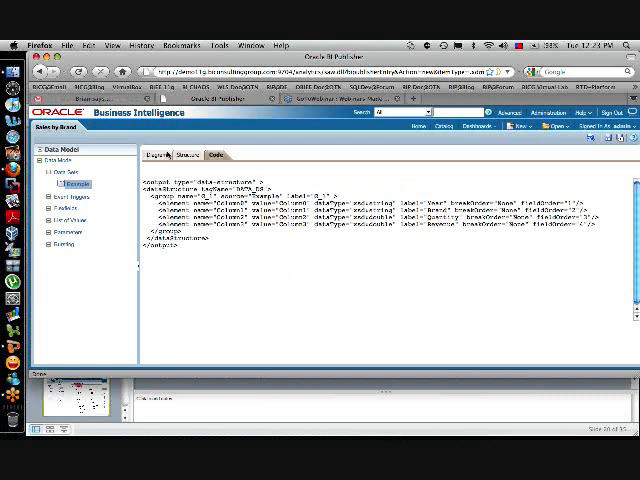
left_click(152, 153)
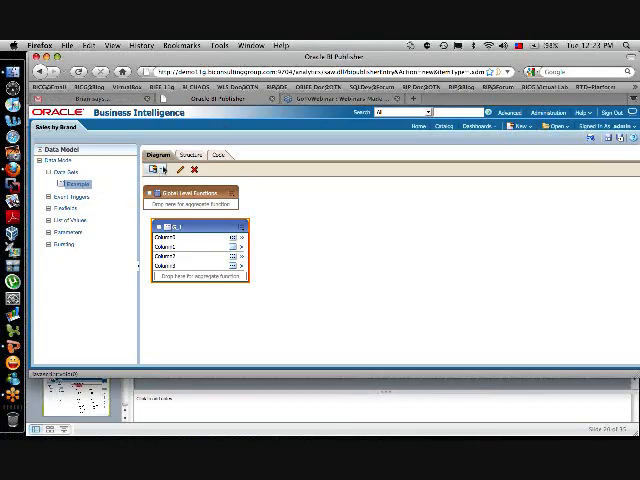
- Create a 'Quarterly Revenue' data set from the Quarterly Revenue analysis
left_click(152, 170)
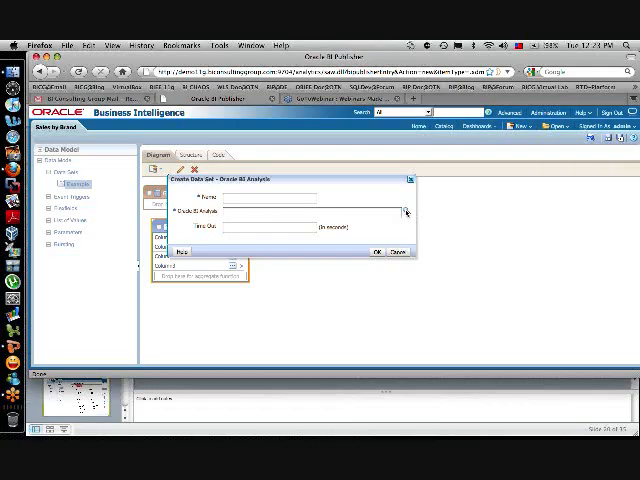
left_click(407, 211)
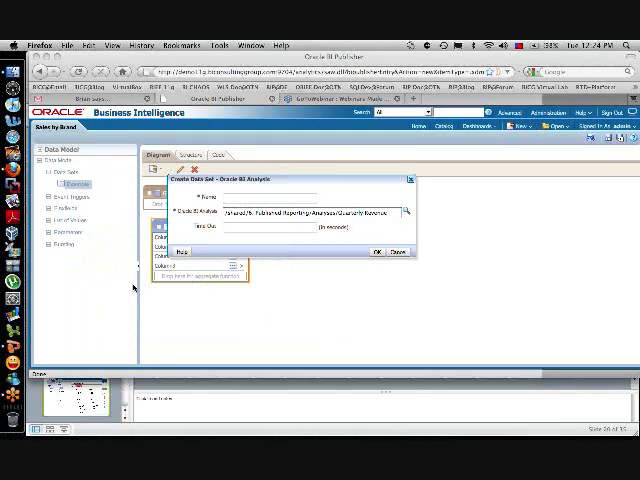
type("QA")
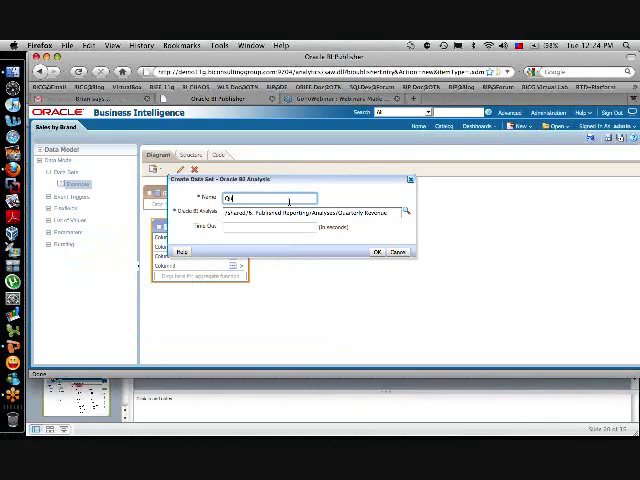
type("Quarterly Revenue")
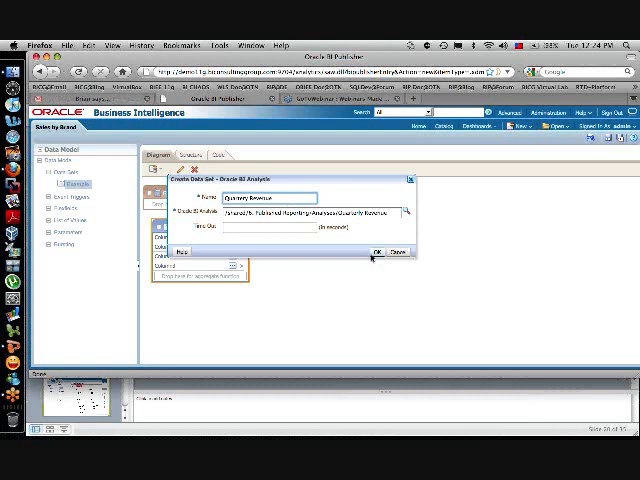
left_click(375, 251)
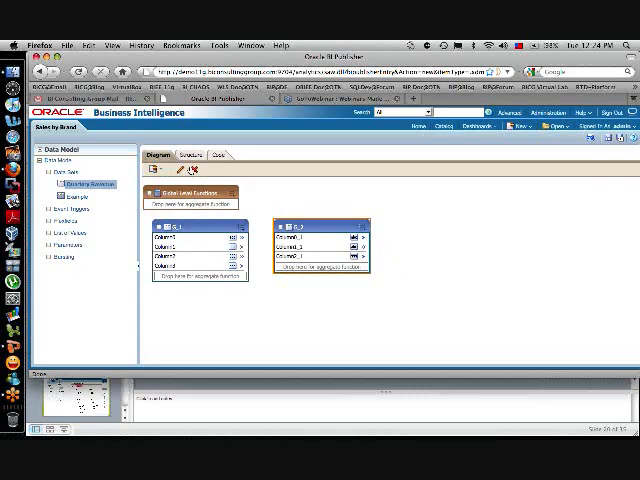
left_click(196, 155)
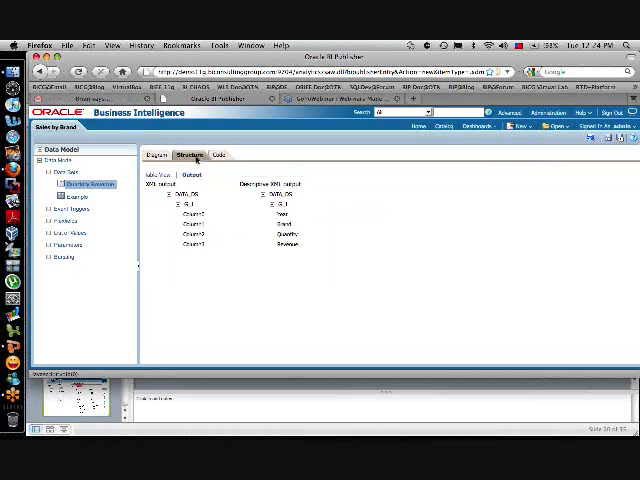
left_click(153, 155)
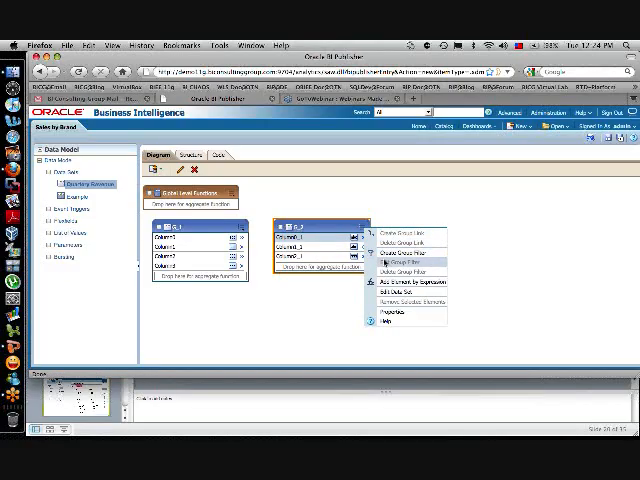
left_click(393, 292)
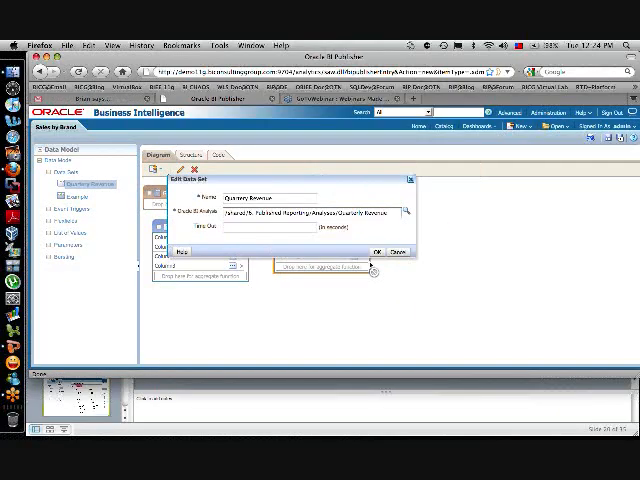
left_click(377, 250)
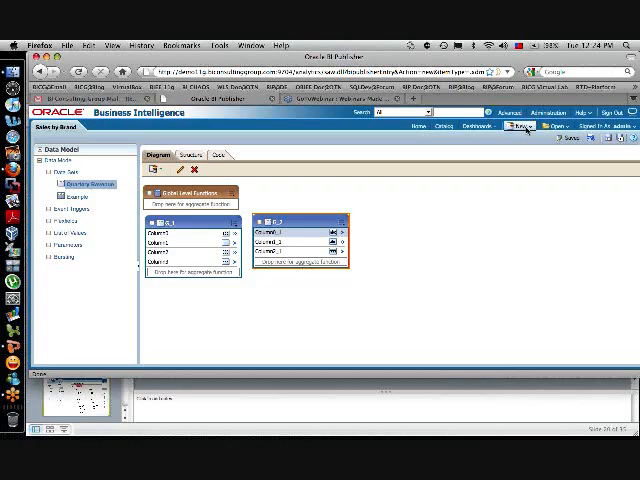
- Leave the data model for the Catalog and open the My Reports folder
left_click(523, 125)
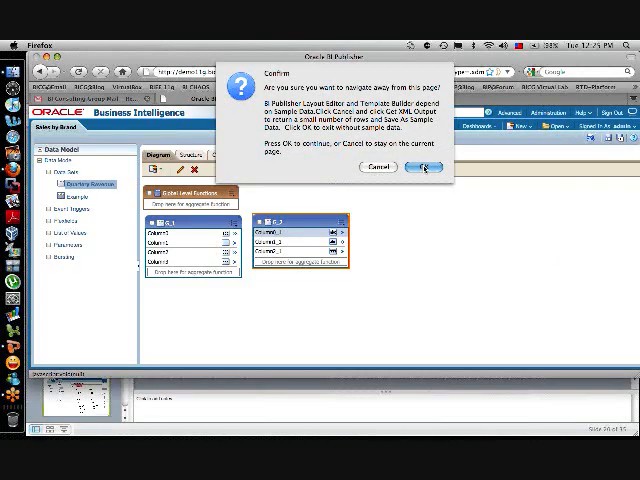
left_click(422, 167)
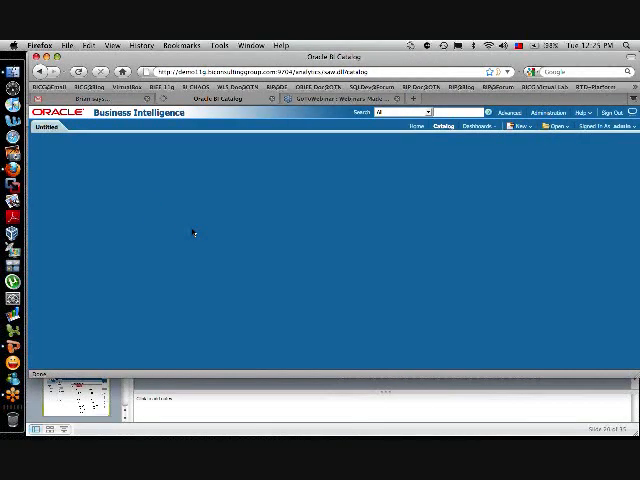
left_click(432, 126)
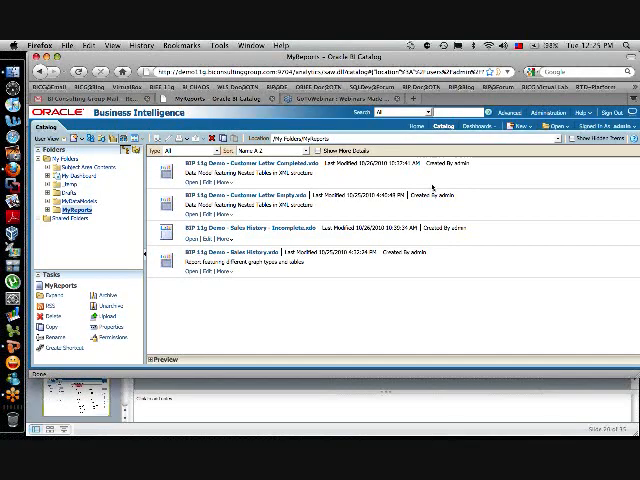
mouse_move(380, 180)
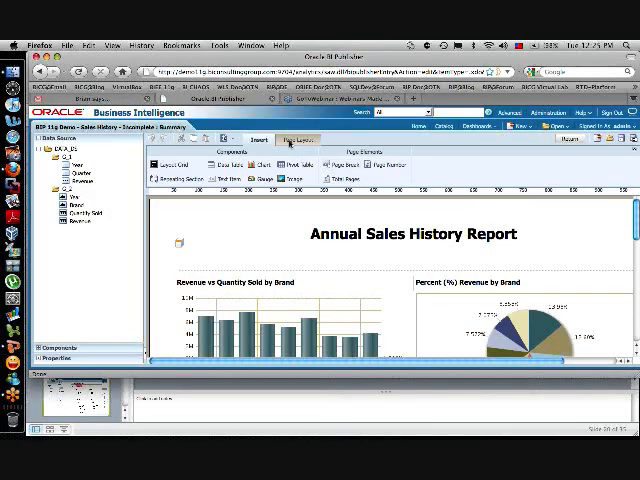
- Delete the Annual Sales History Report title row and select the charts' layout grid
left_click(290, 138)
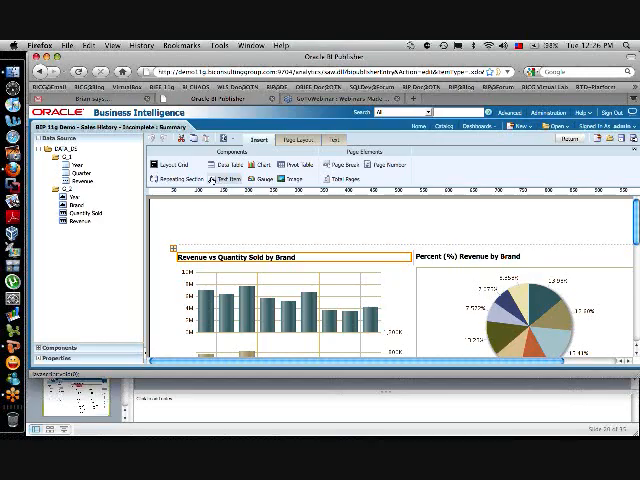
mouse_move(228, 181)
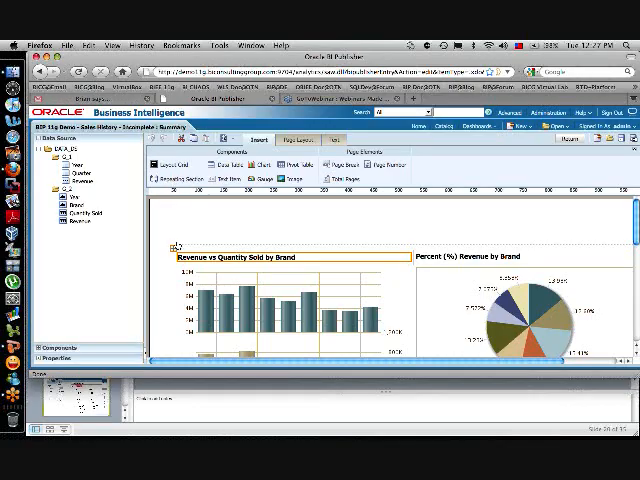
left_click(340, 140)
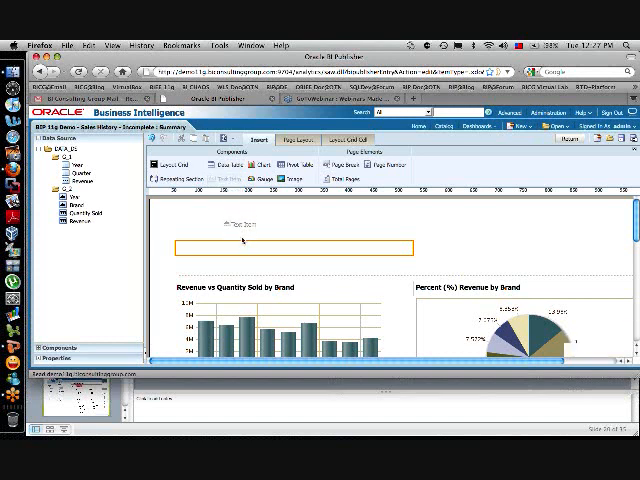
- Select the empty right-hand text item in the title row above the charts
left_click(260, 243)
type("Quarterly Sales Revenue")
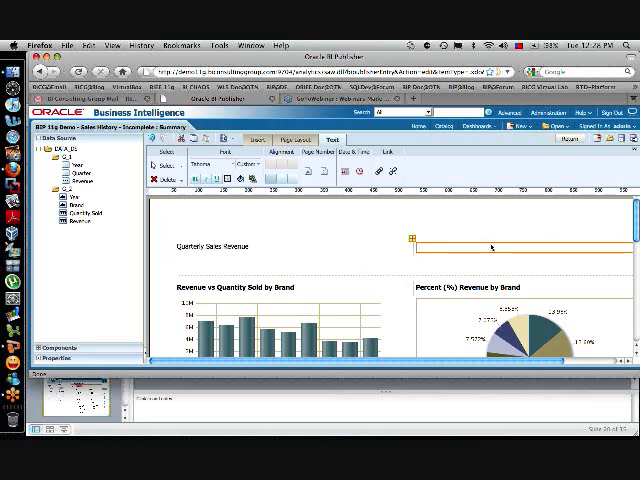
- Type 'Percent (%) Revenue' into the right-hand title text item
type("Percent (%")
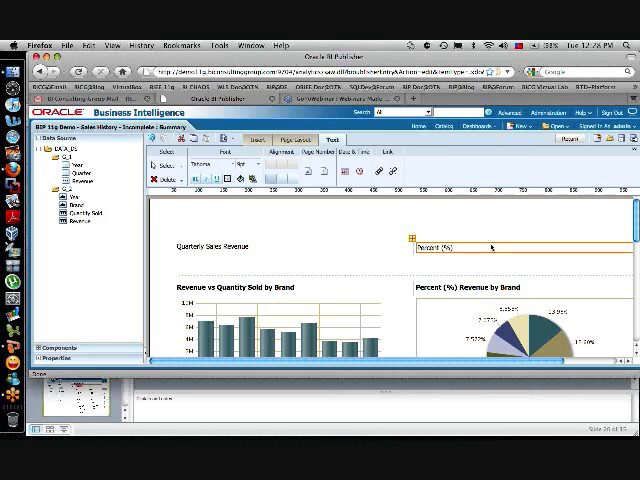
type("Revenue")
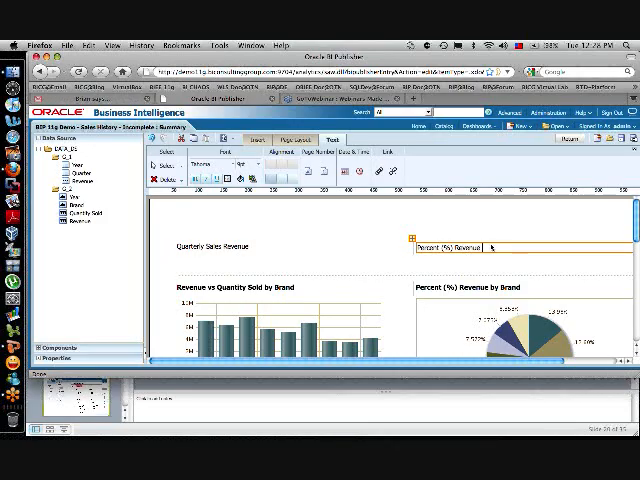